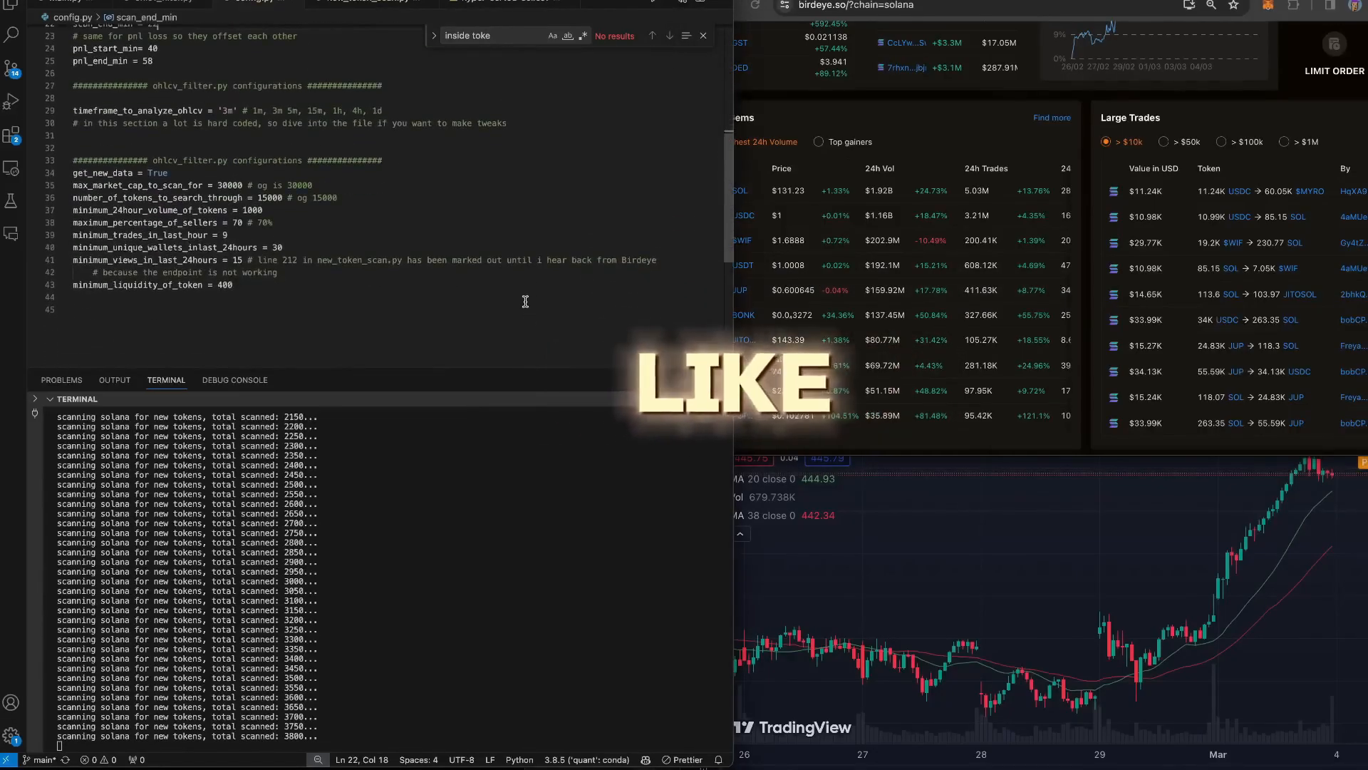
Step: Chart the WIFUSDT.P perpetual contract from Binance and bring up the interval choices
double_click(146, 209)
text(WIF)
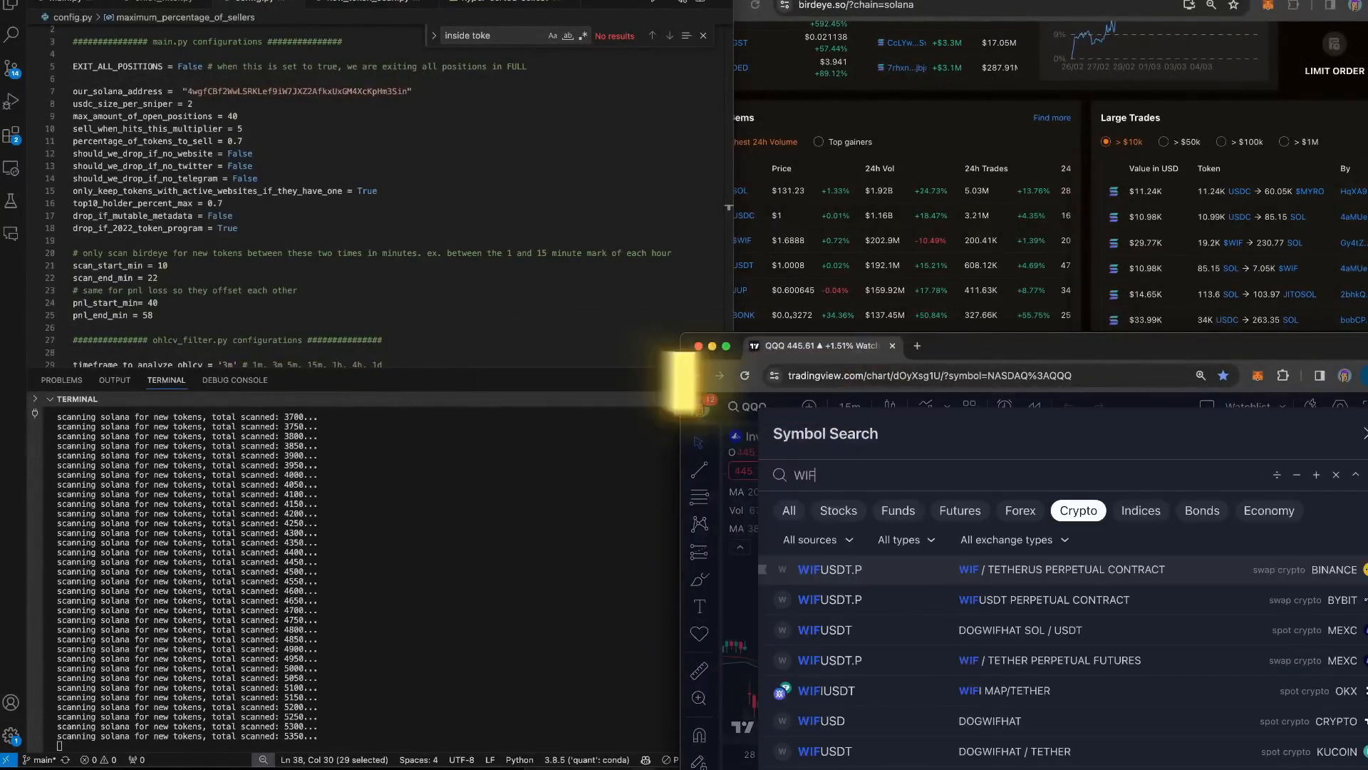
click(828, 569)
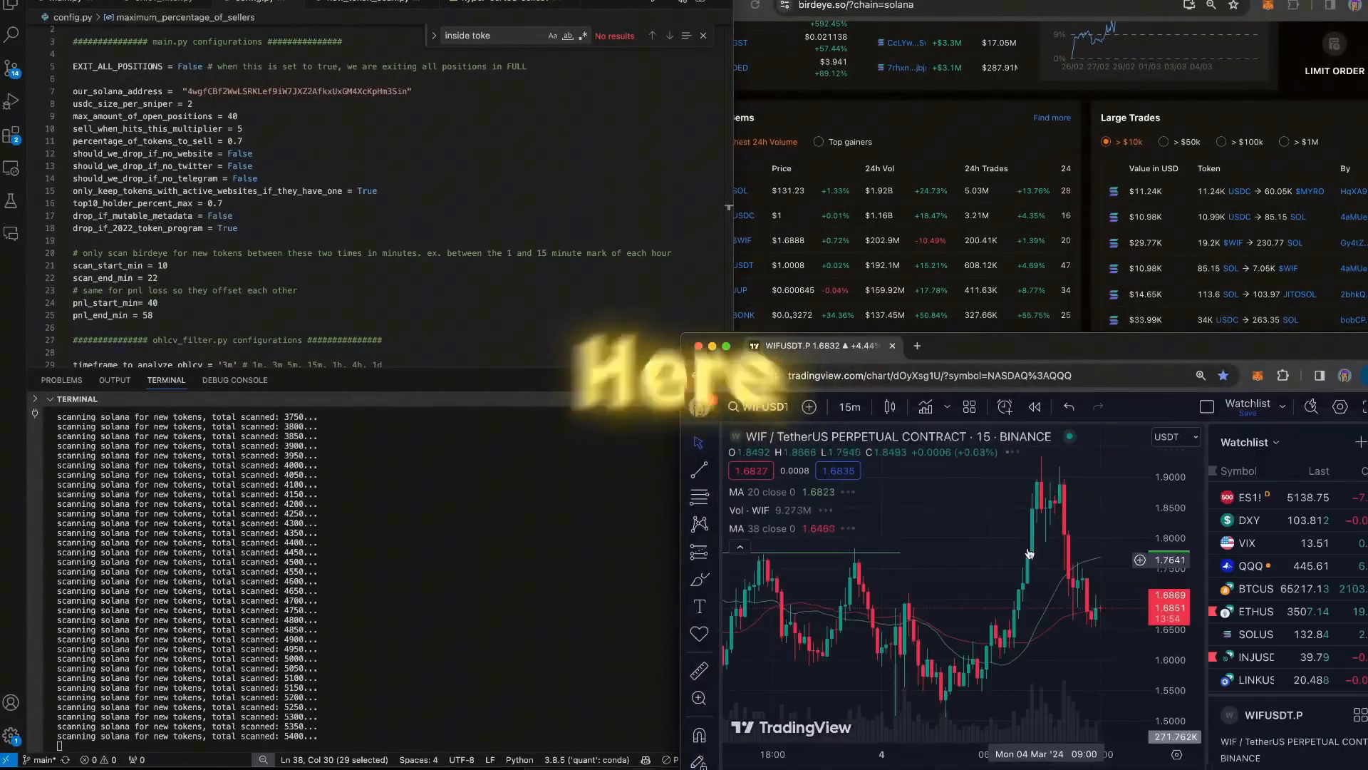
click(849, 407)
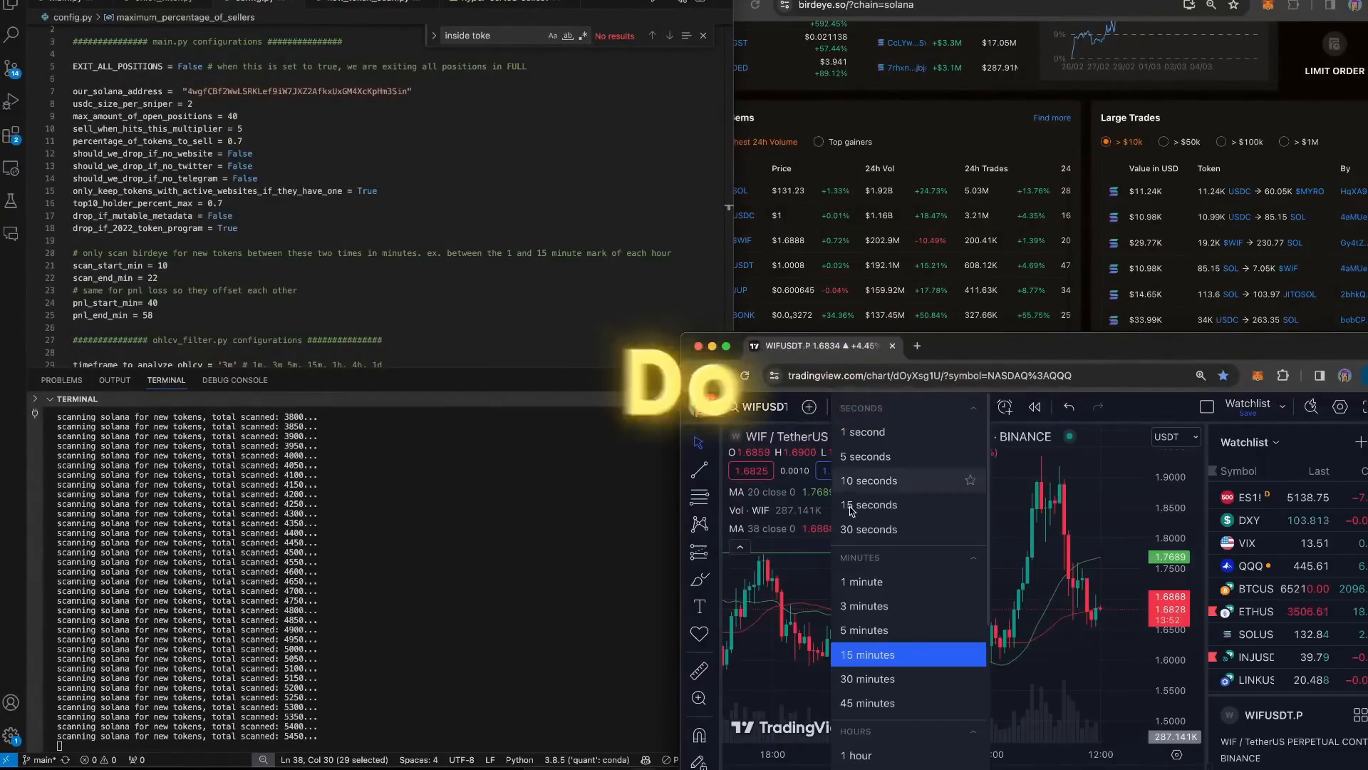